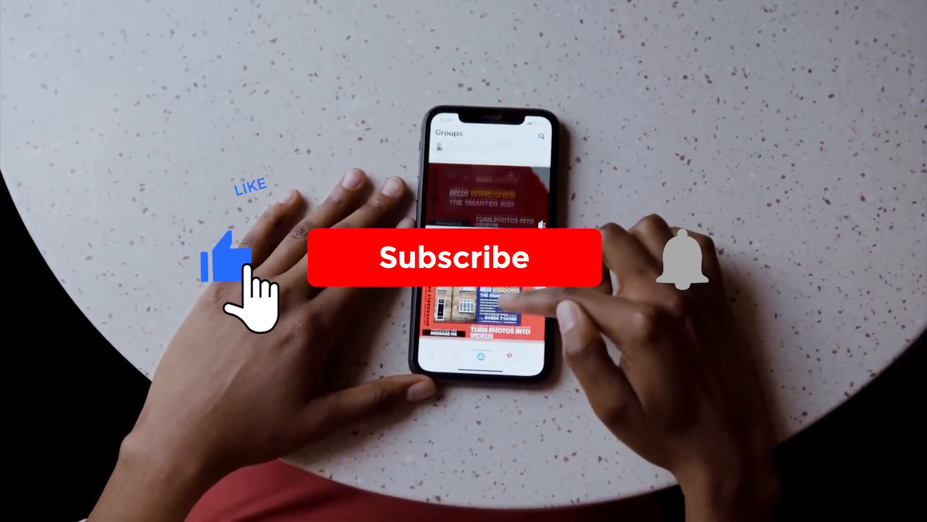
left_click(456, 257)
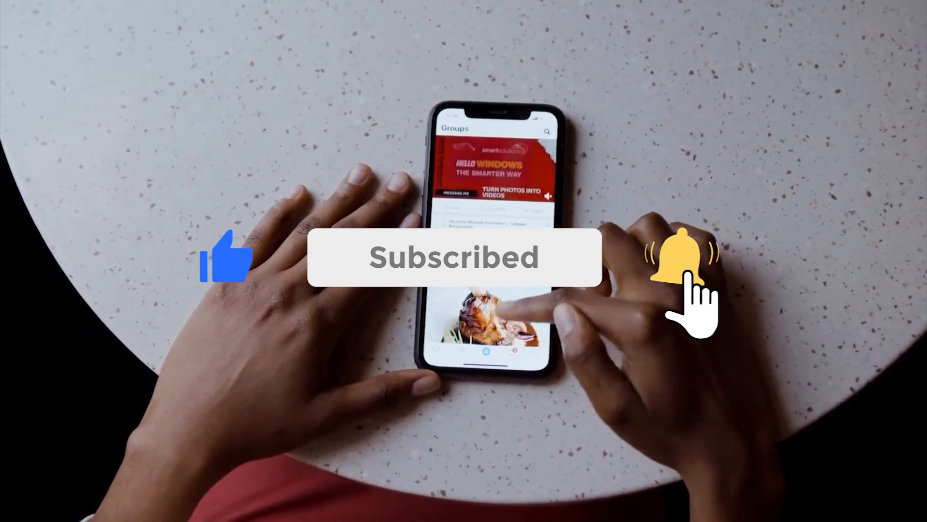